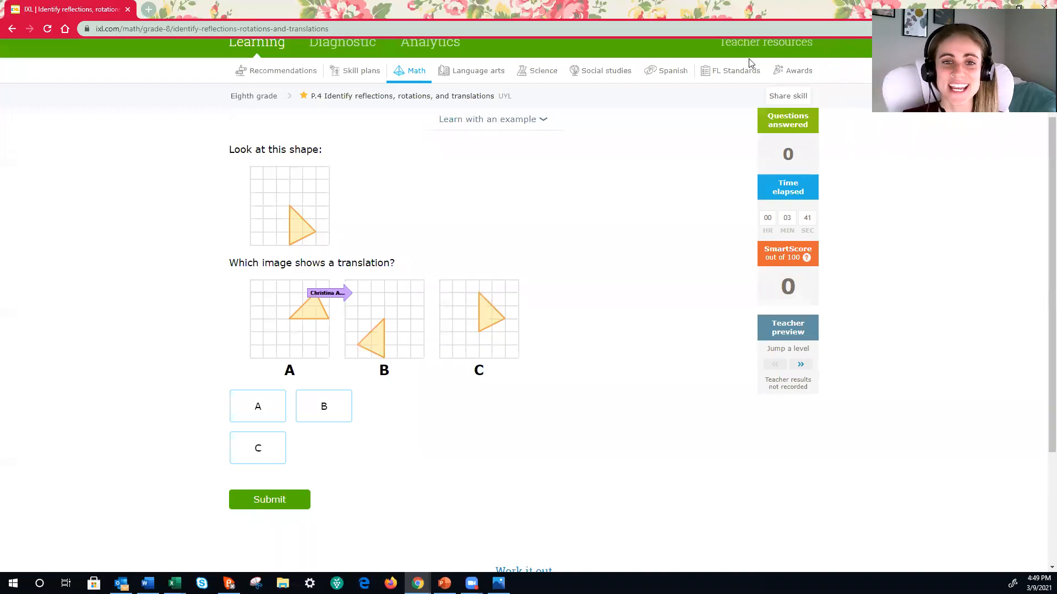
mouse_move(528, 106)
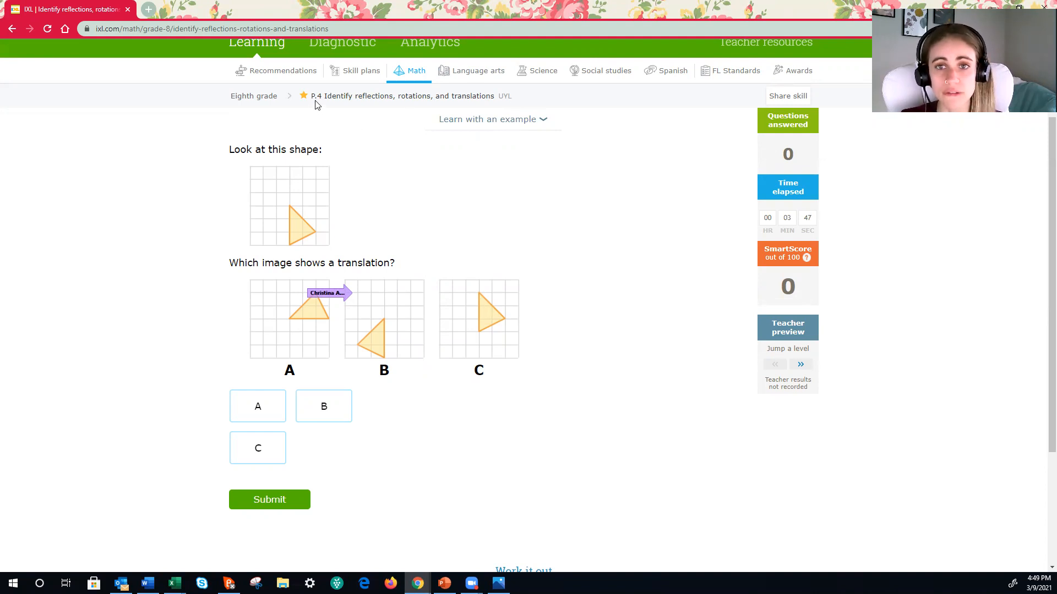
mouse_move(373, 107)
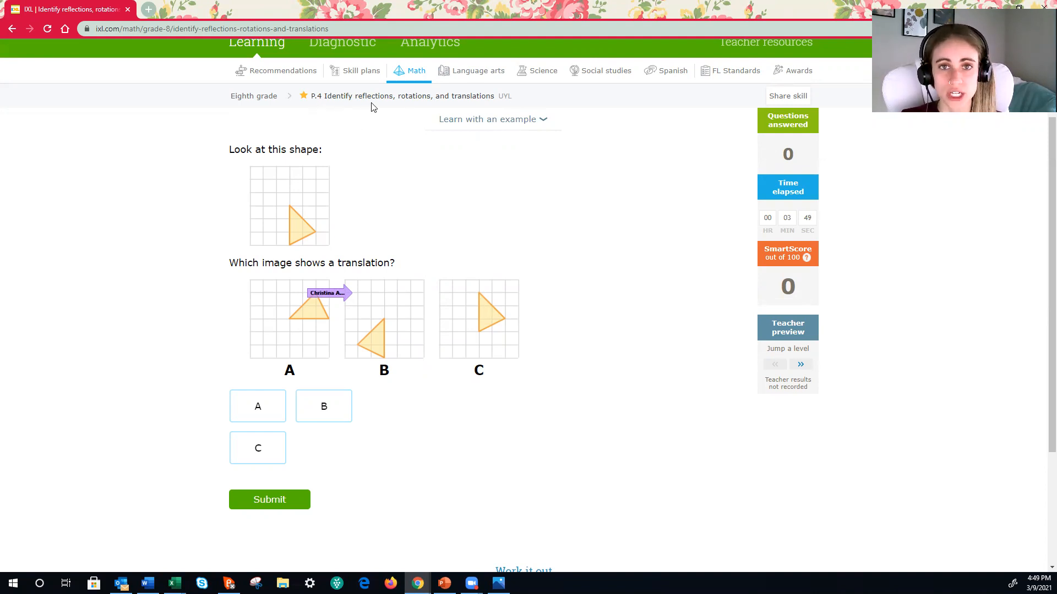
mouse_move(472, 112)
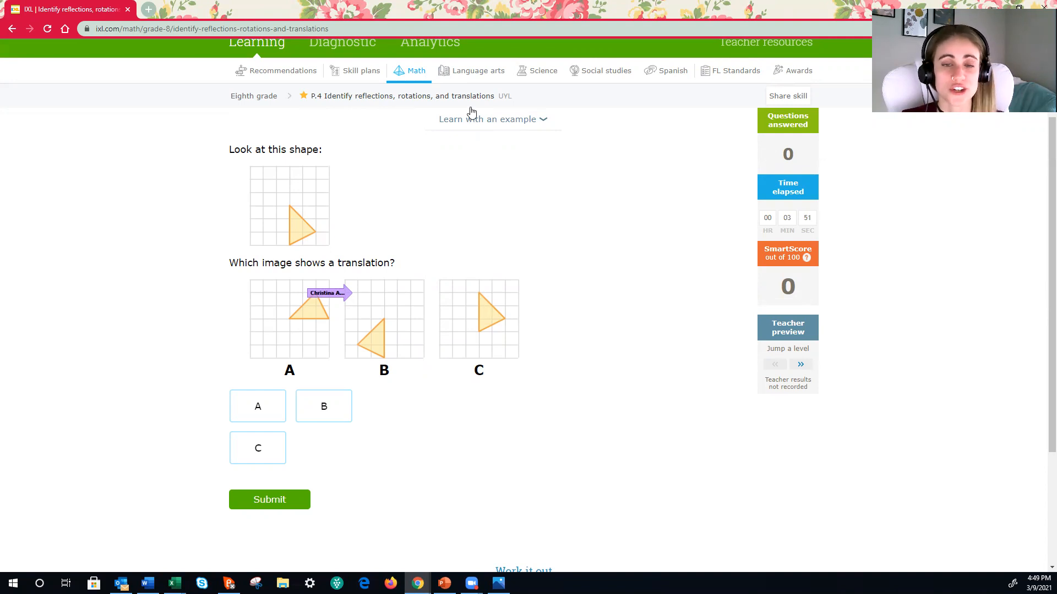
mouse_move(332, 305)
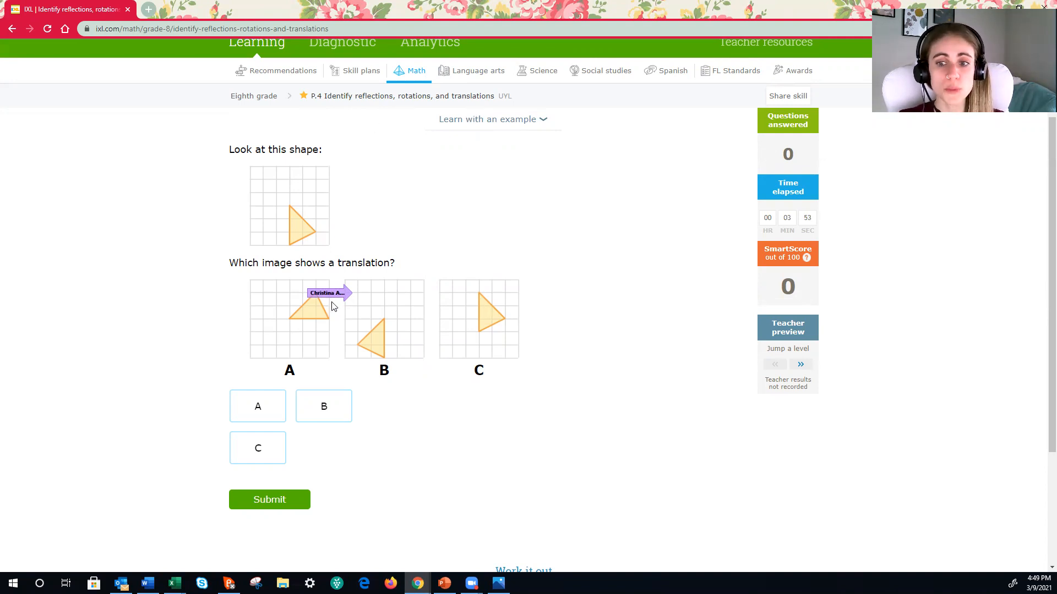
mouse_move(364, 308)
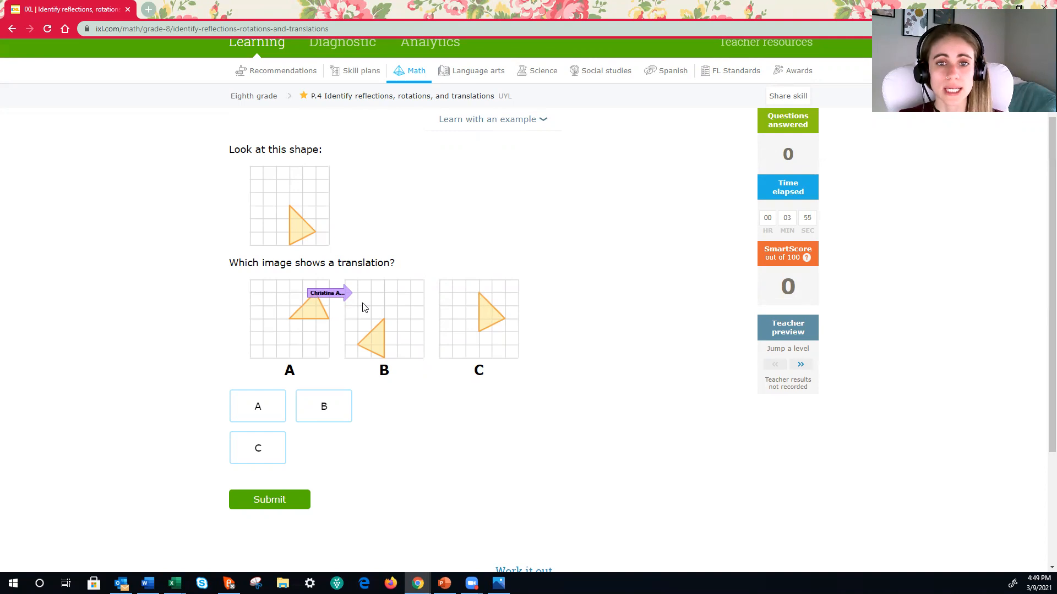
mouse_move(363, 311)
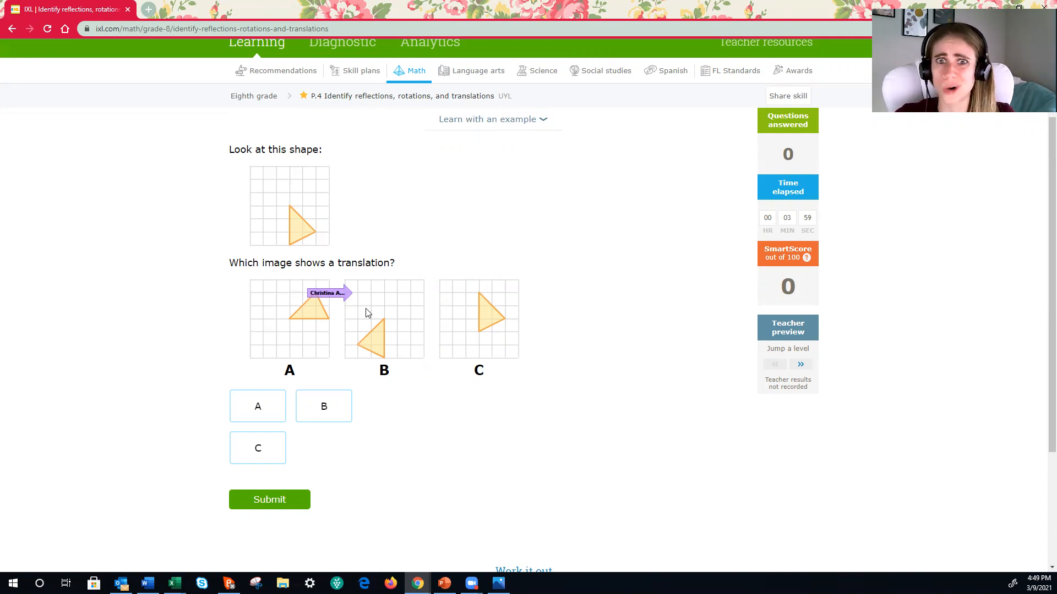
mouse_move(362, 346)
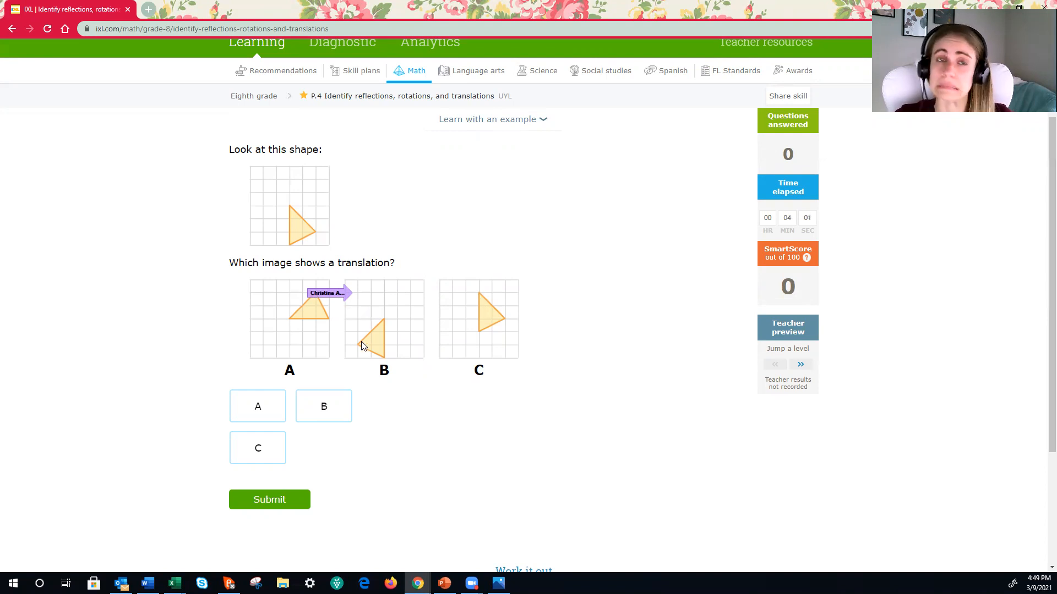
Bring up the Transformations reference chart image from the taskbar Photos app
left_click(498, 584)
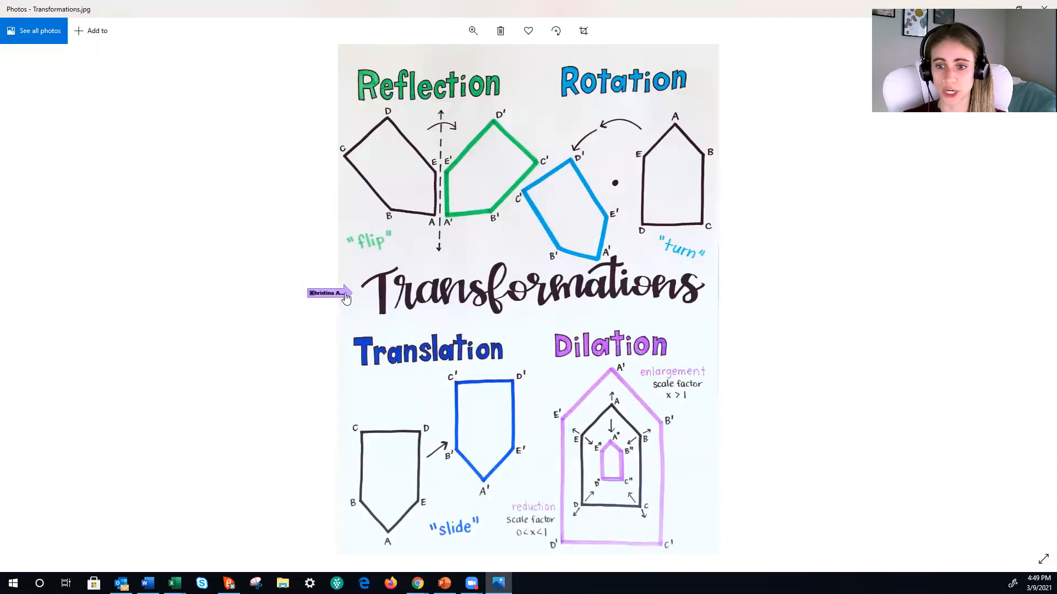
mouse_move(361, 301)
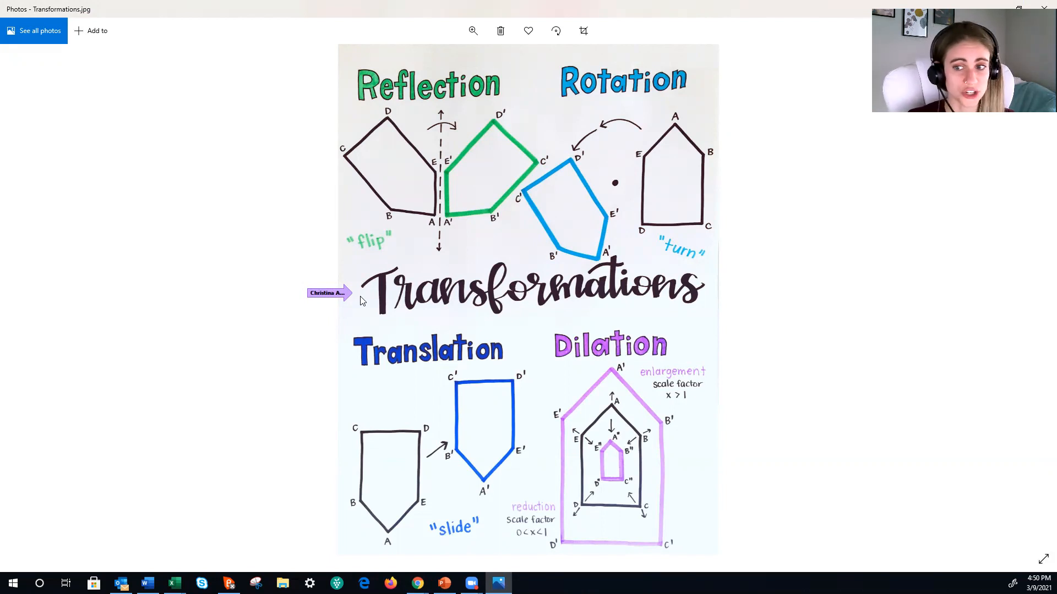
mouse_move(543, 106)
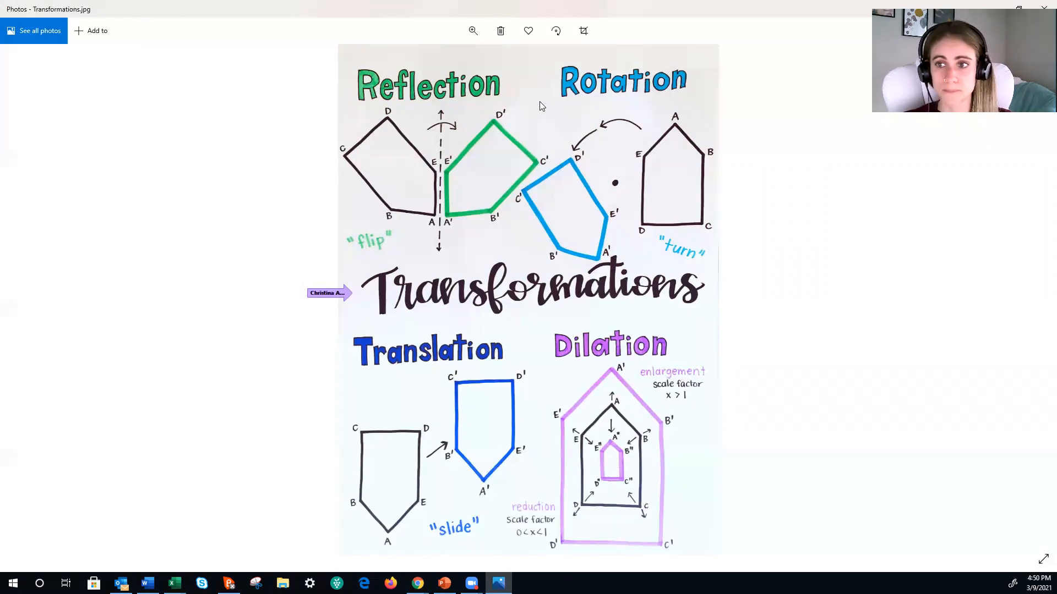
mouse_move(369, 243)
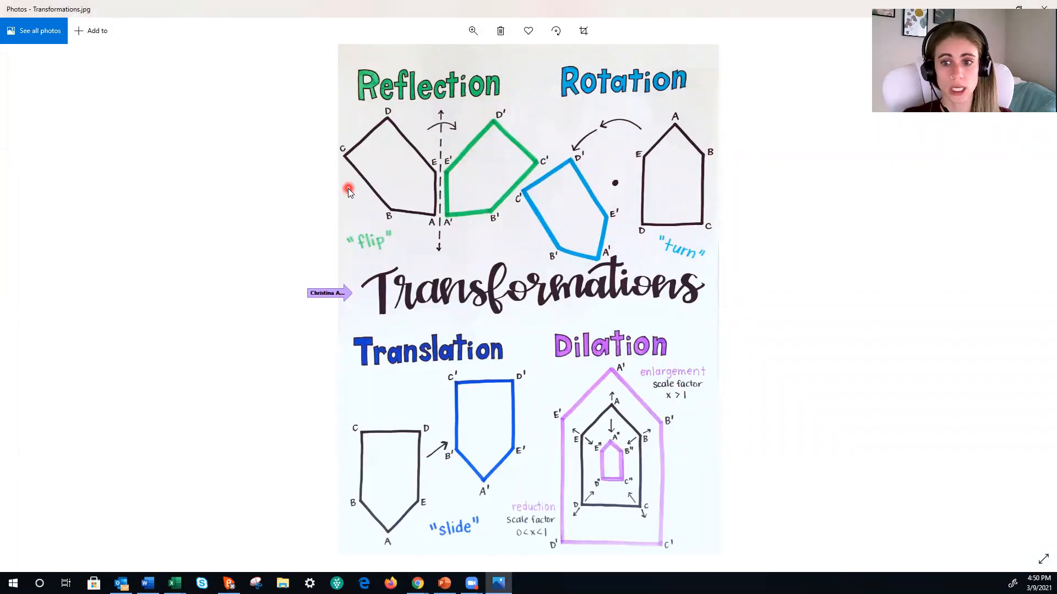
mouse_move(438, 232)
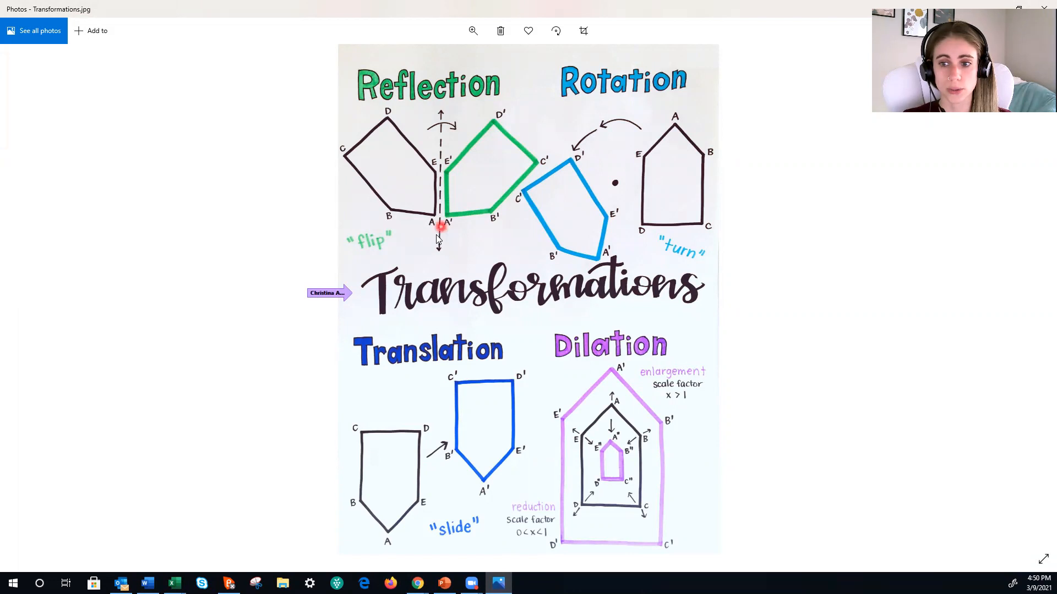
mouse_move(368, 113)
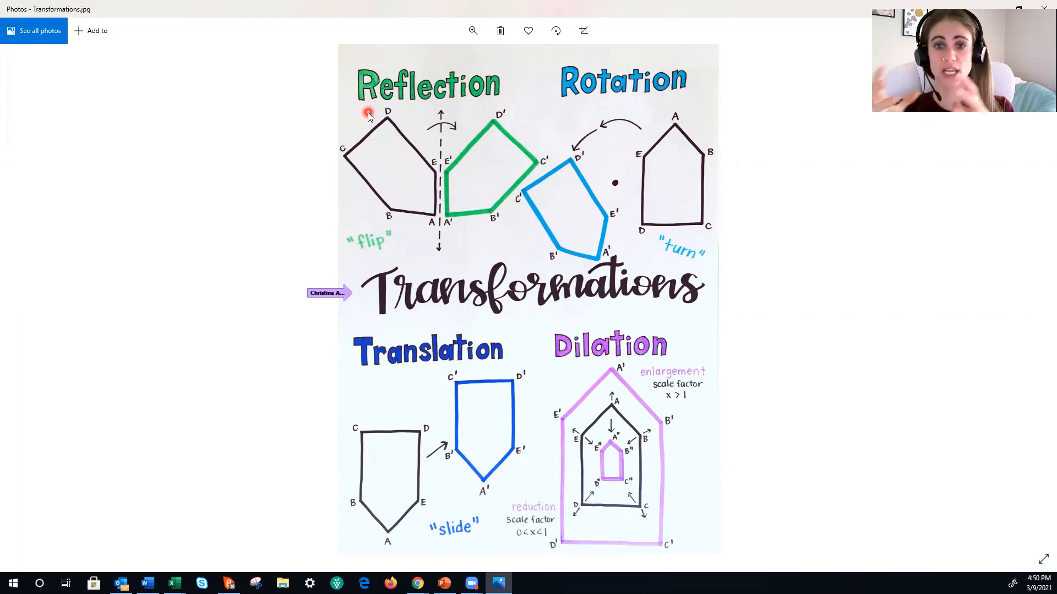
mouse_move(438, 153)
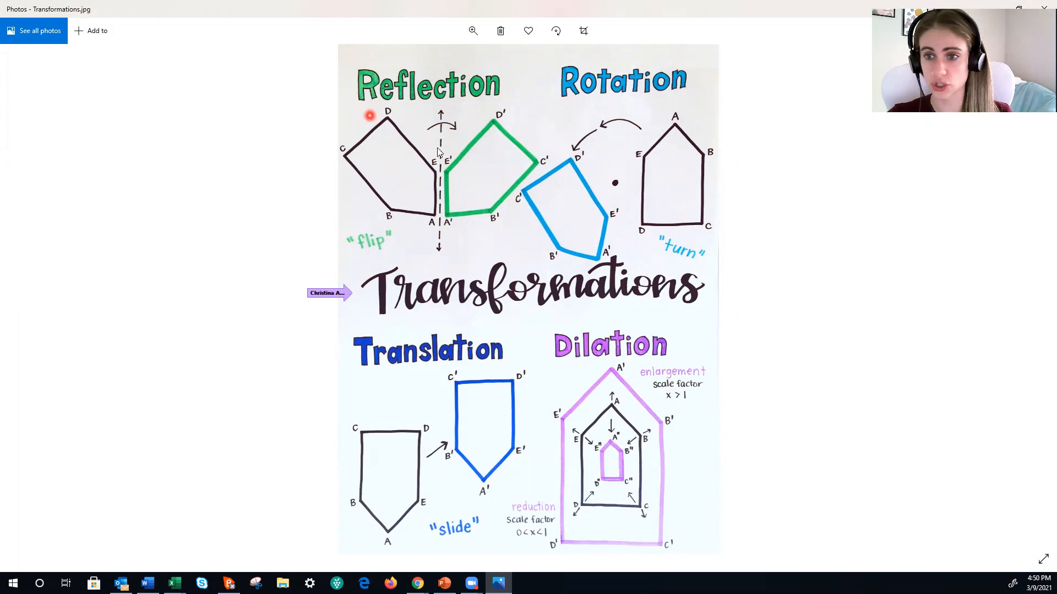
mouse_move(482, 139)
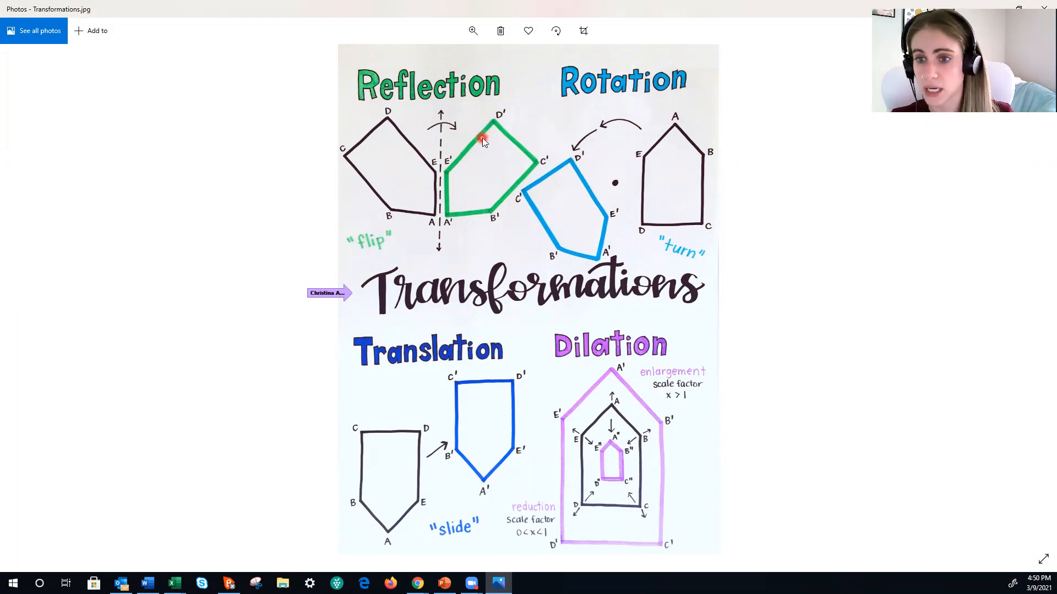
mouse_move(456, 234)
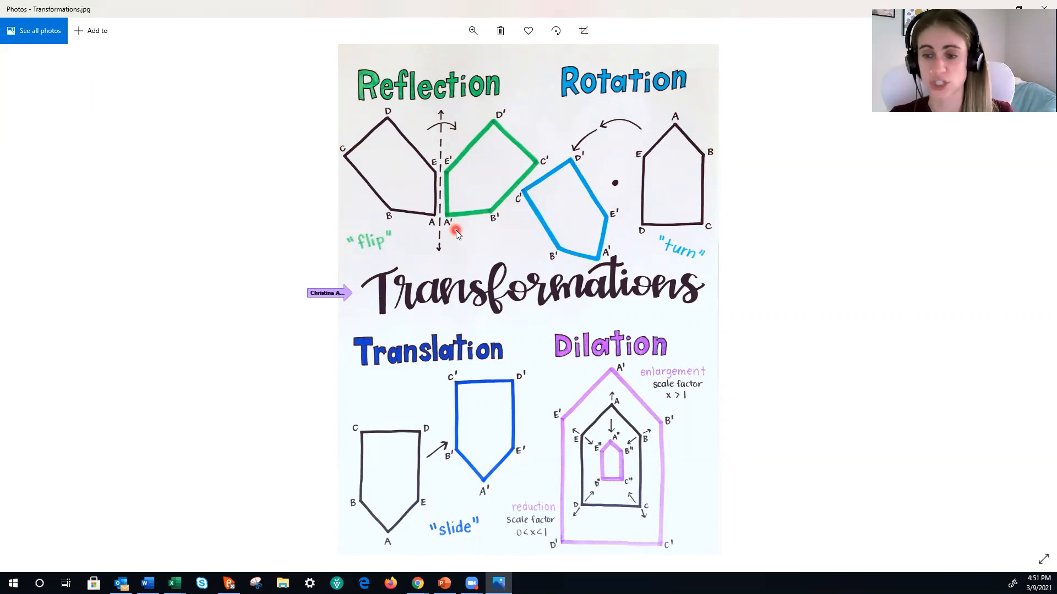
mouse_move(499, 236)
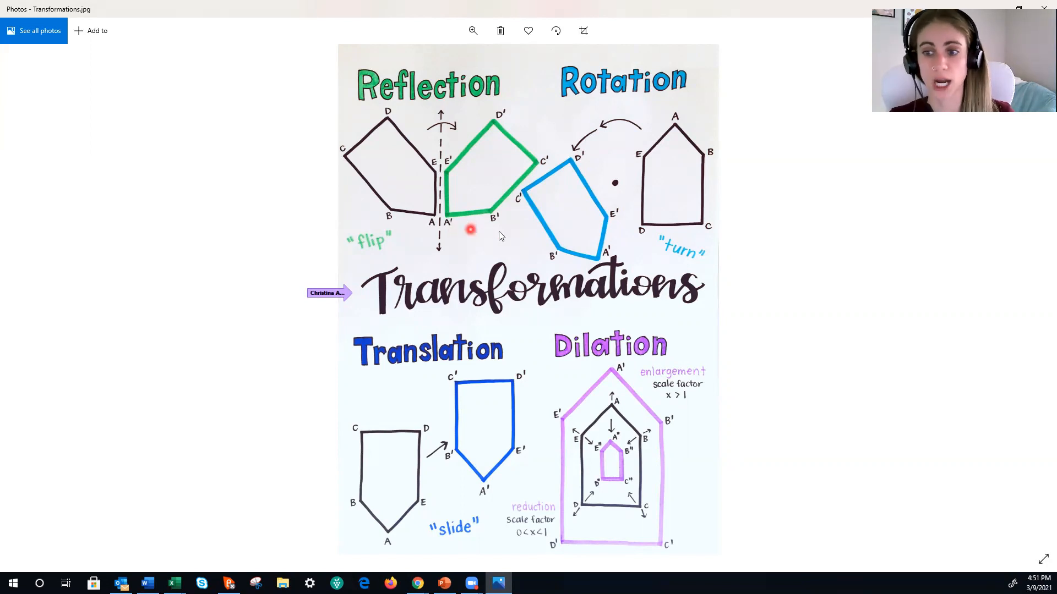
mouse_move(508, 124)
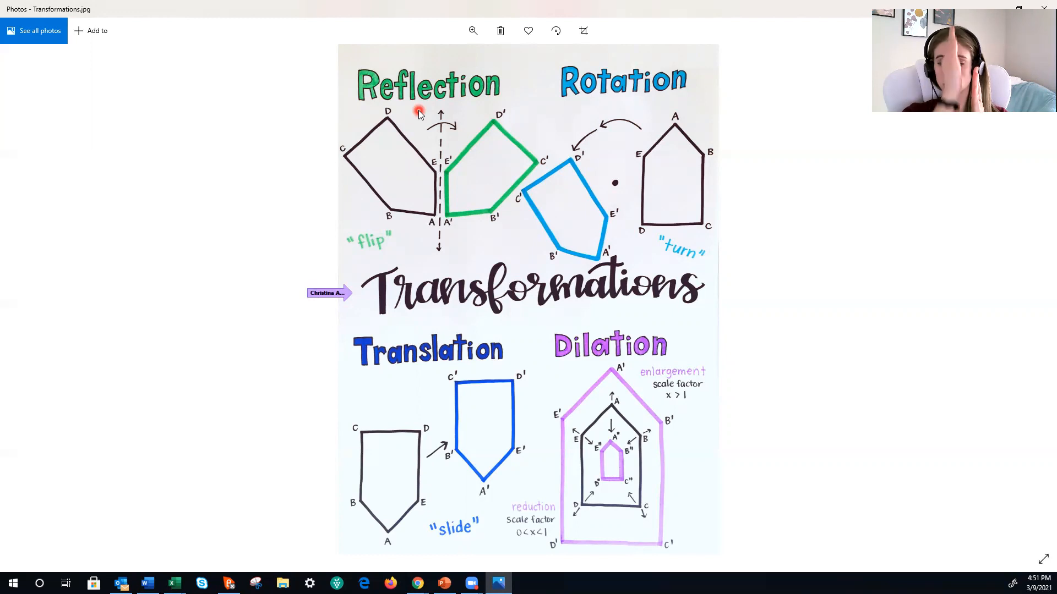
mouse_move(438, 169)
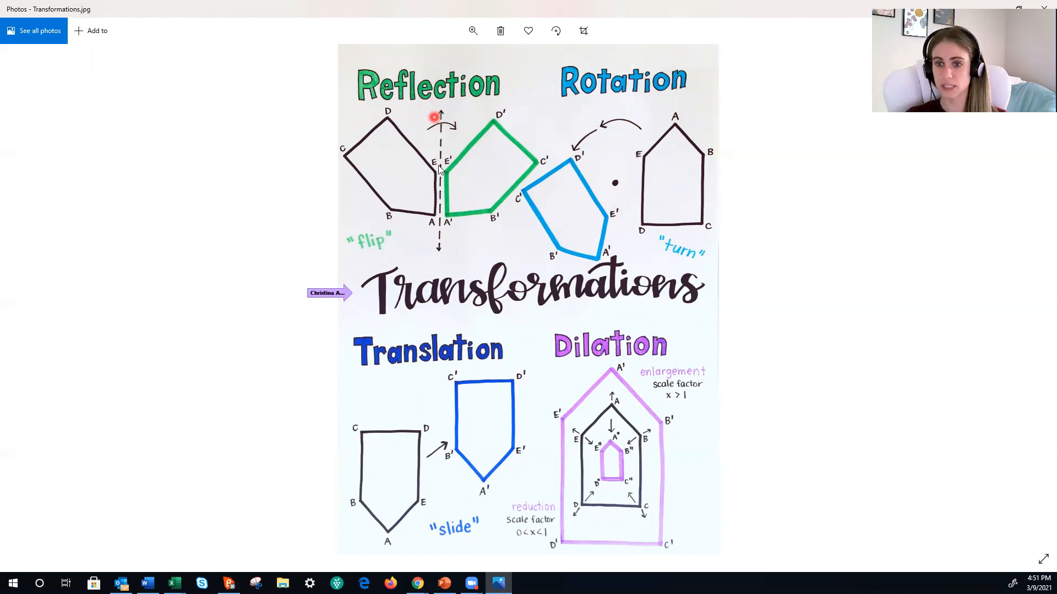
mouse_move(448, 232)
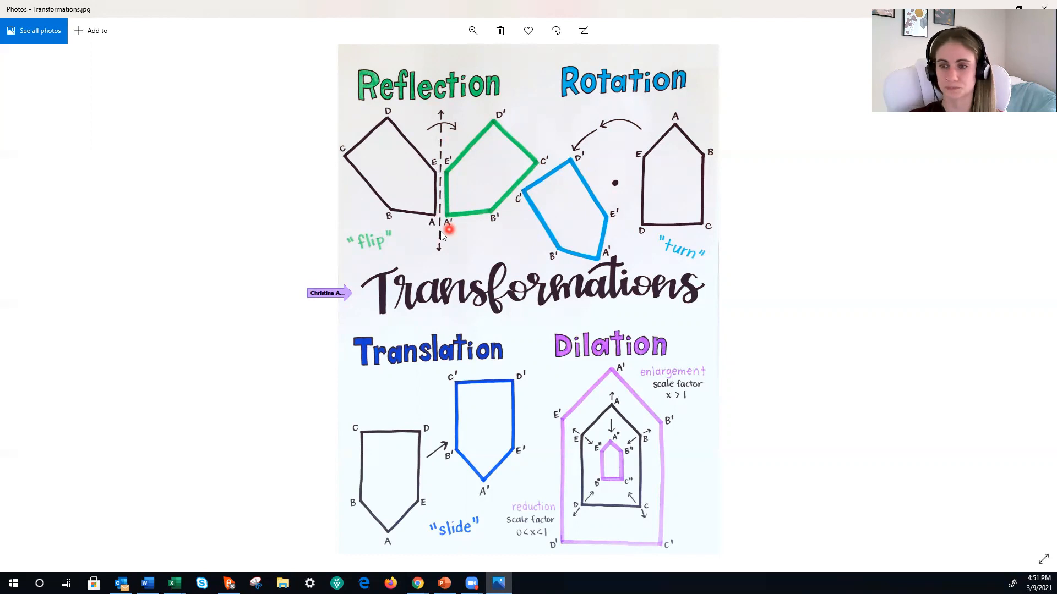
mouse_move(626, 105)
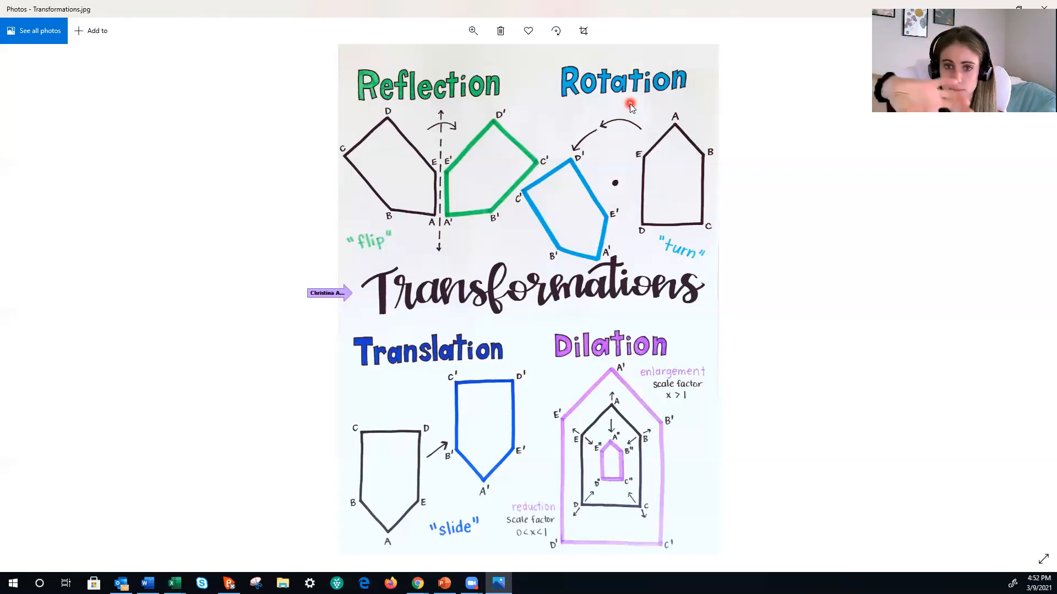
mouse_move(682, 150)
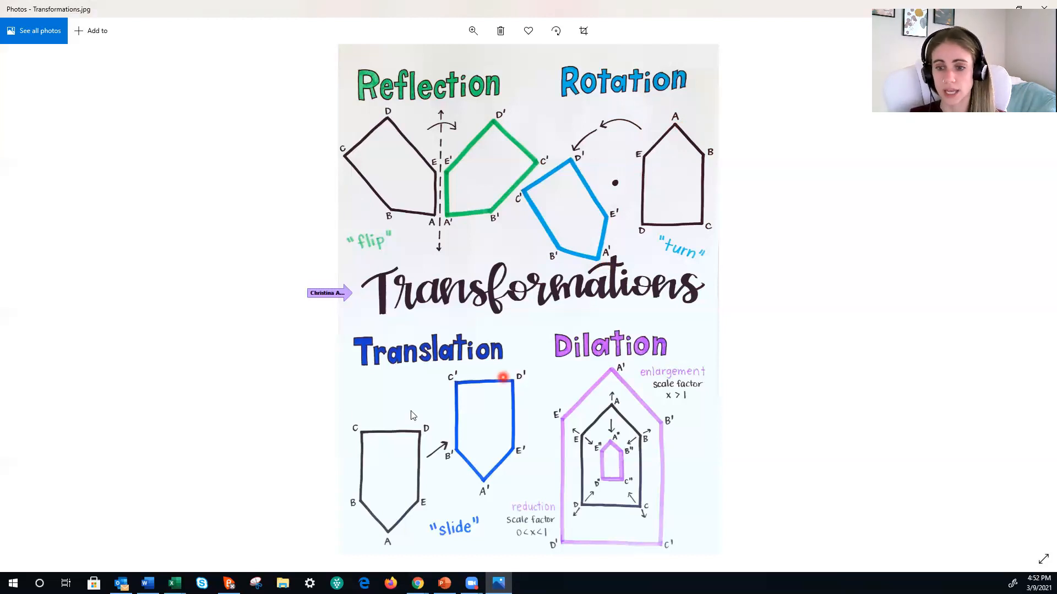
mouse_move(378, 391)
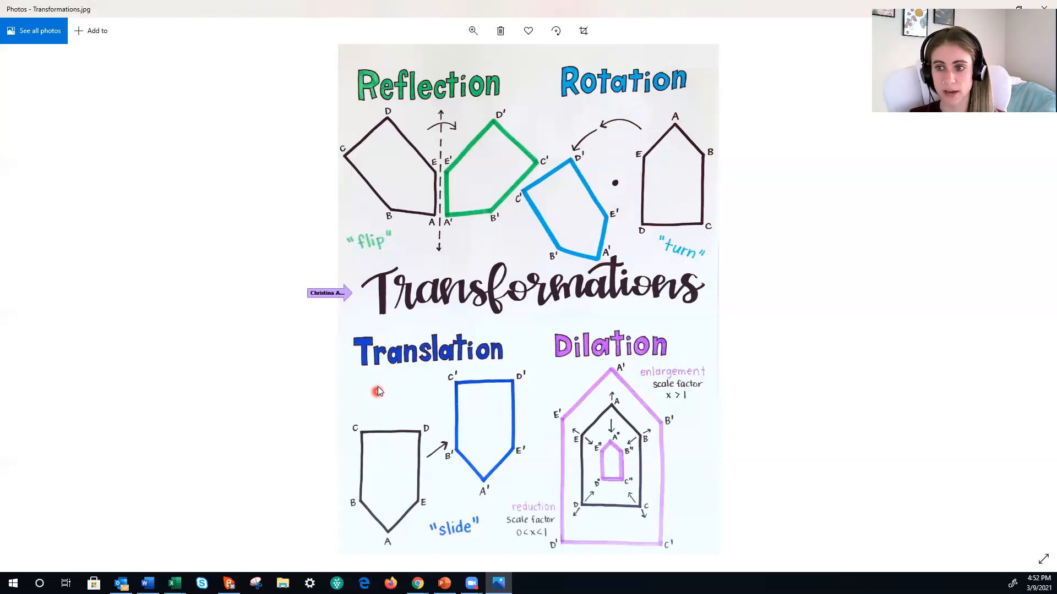
mouse_move(393, 385)
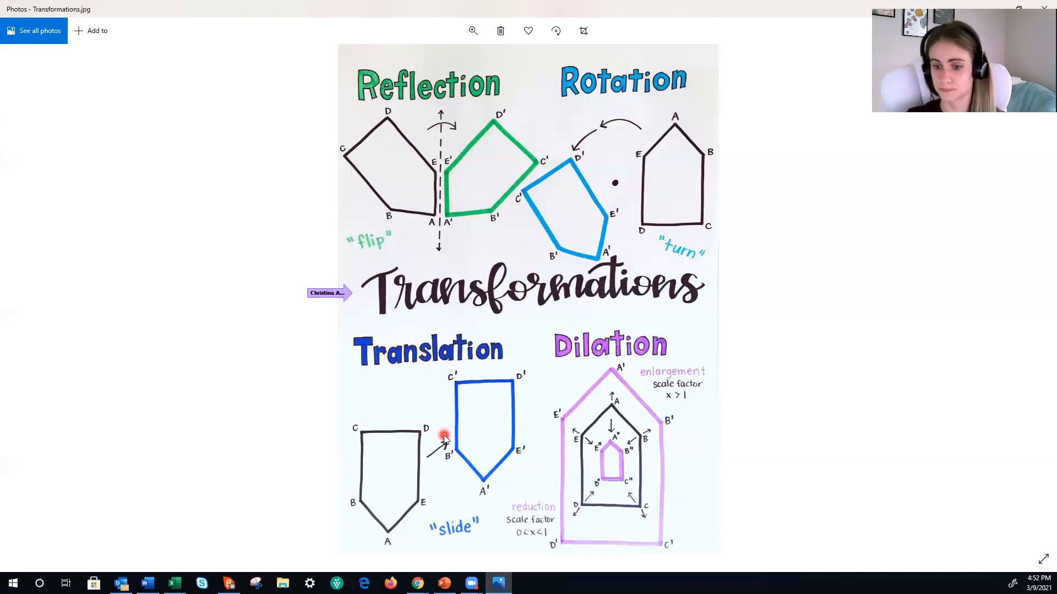
mouse_move(385, 251)
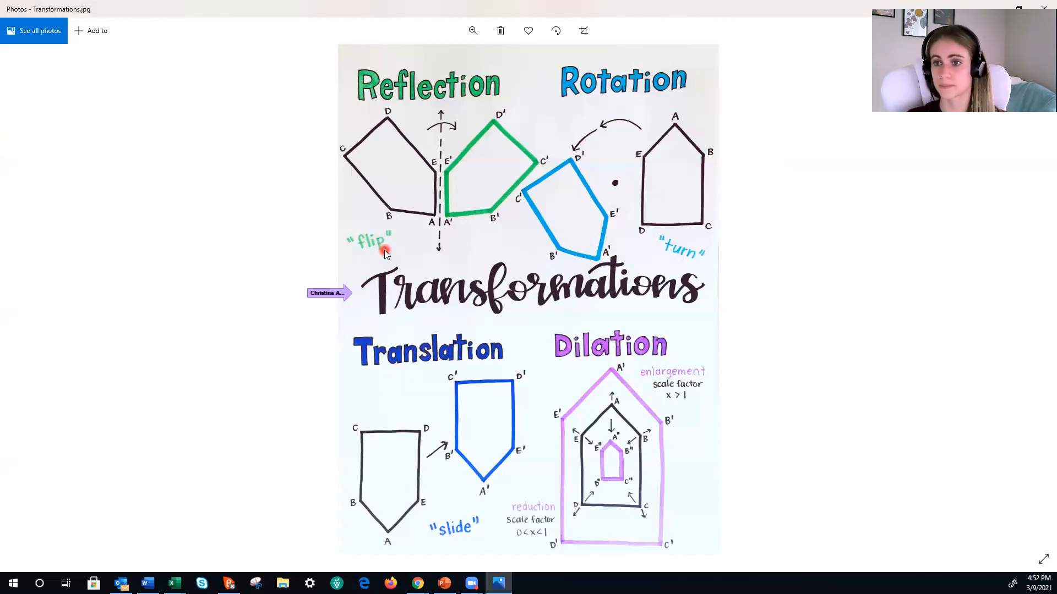
mouse_move(631, 134)
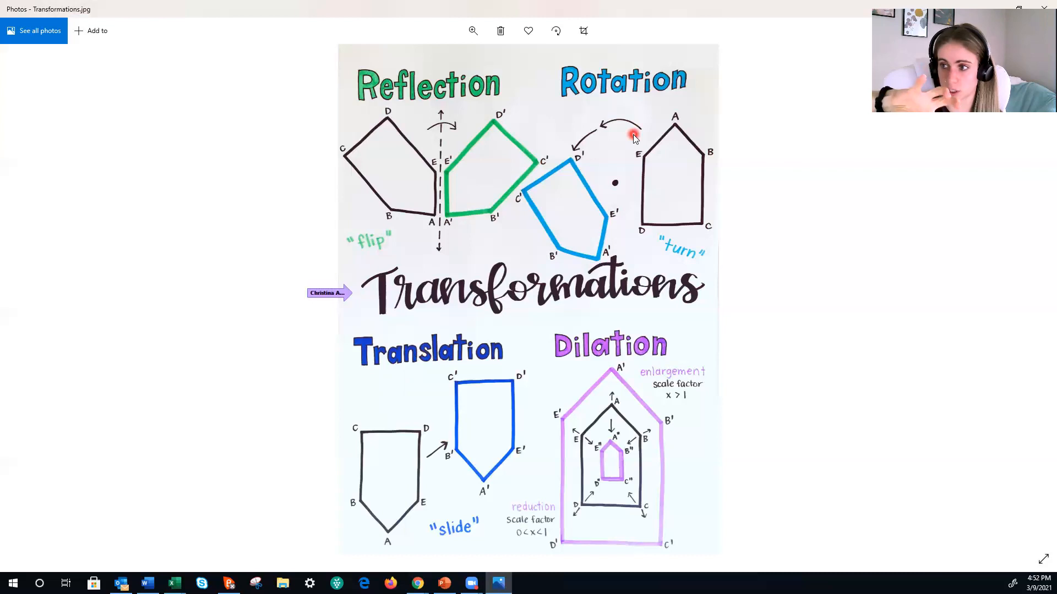
mouse_move(416, 396)
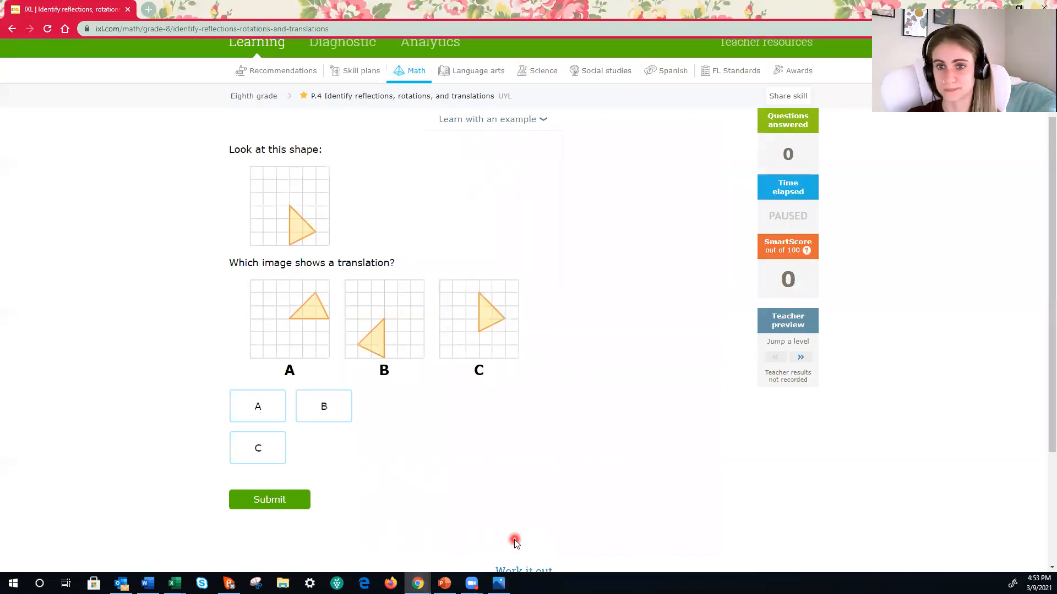
mouse_move(281, 222)
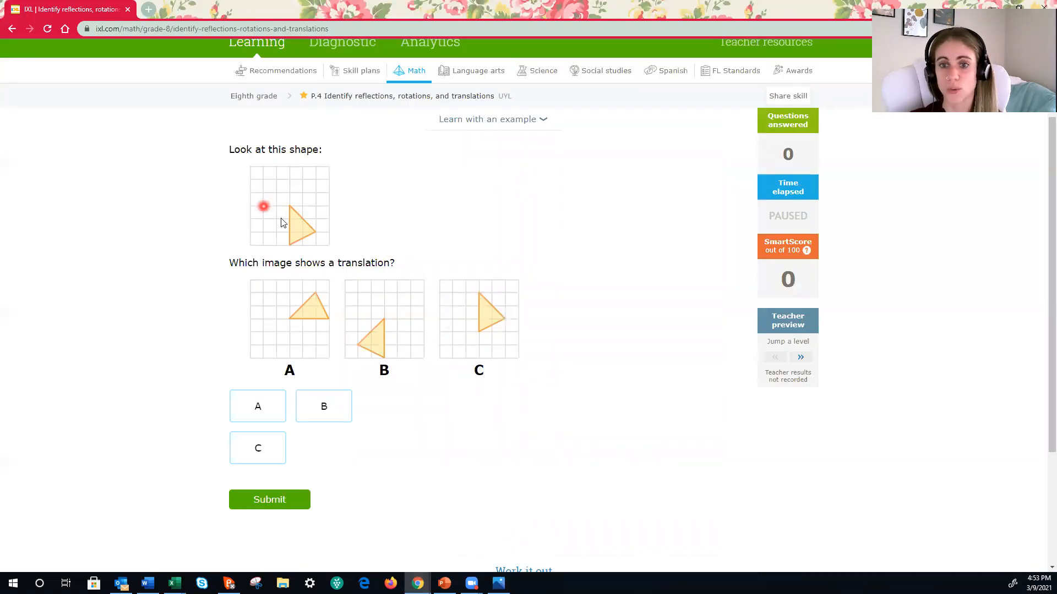
mouse_move(413, 176)
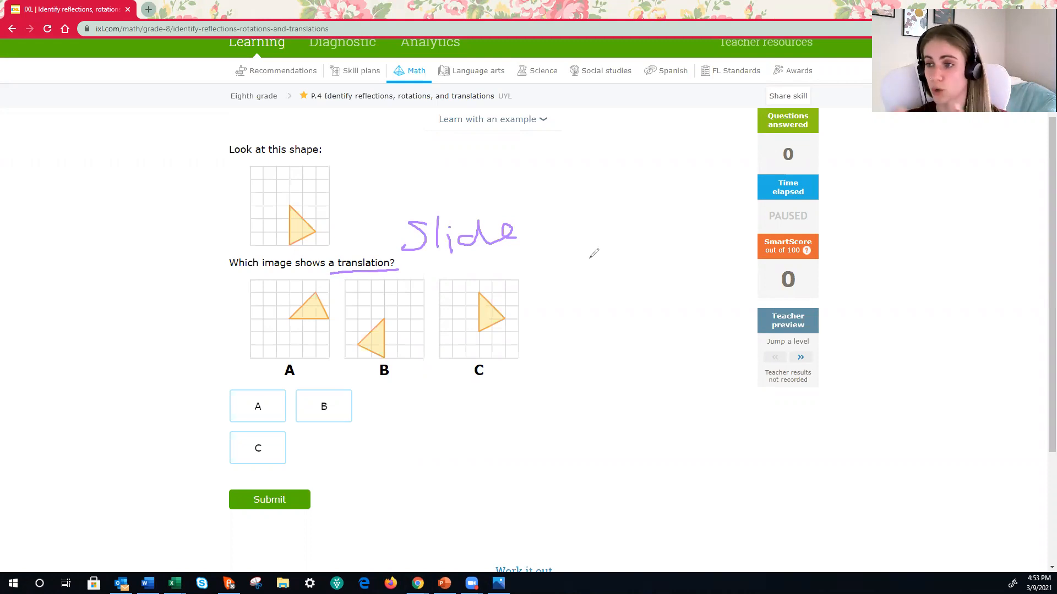
mouse_move(348, 305)
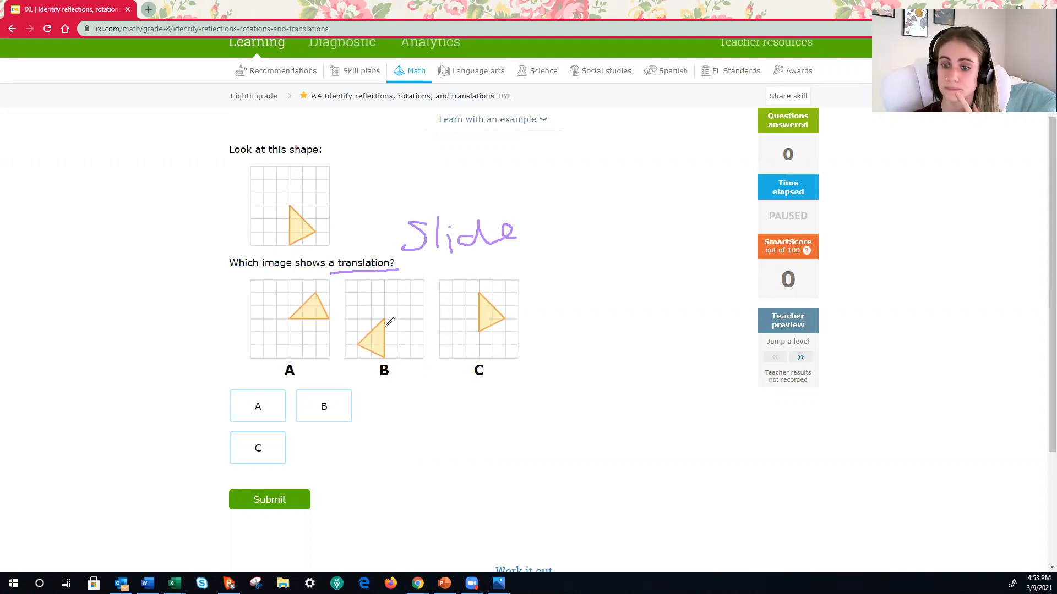
mouse_move(476, 317)
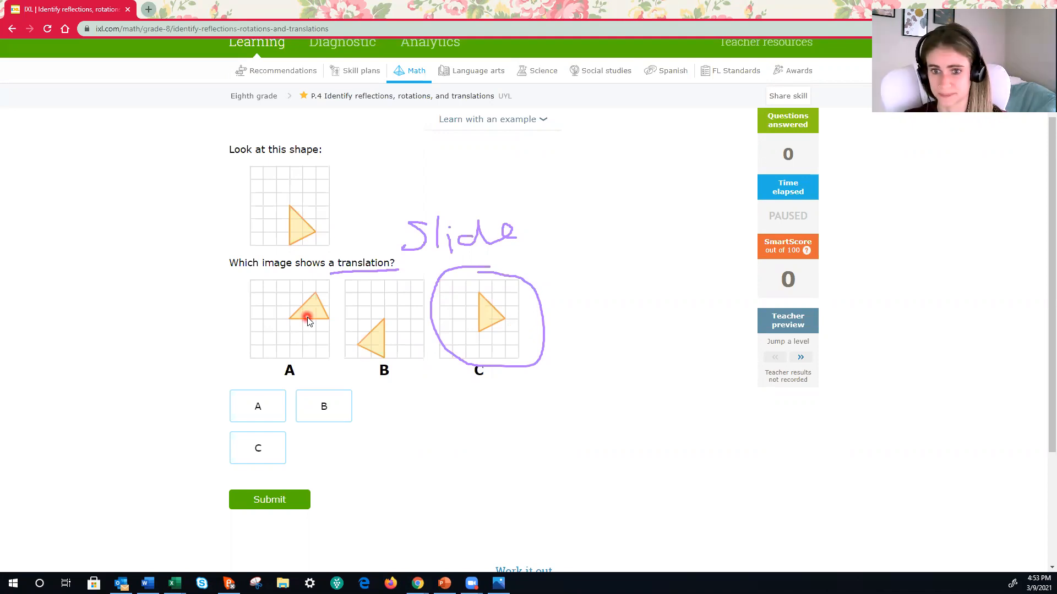
mouse_move(359, 353)
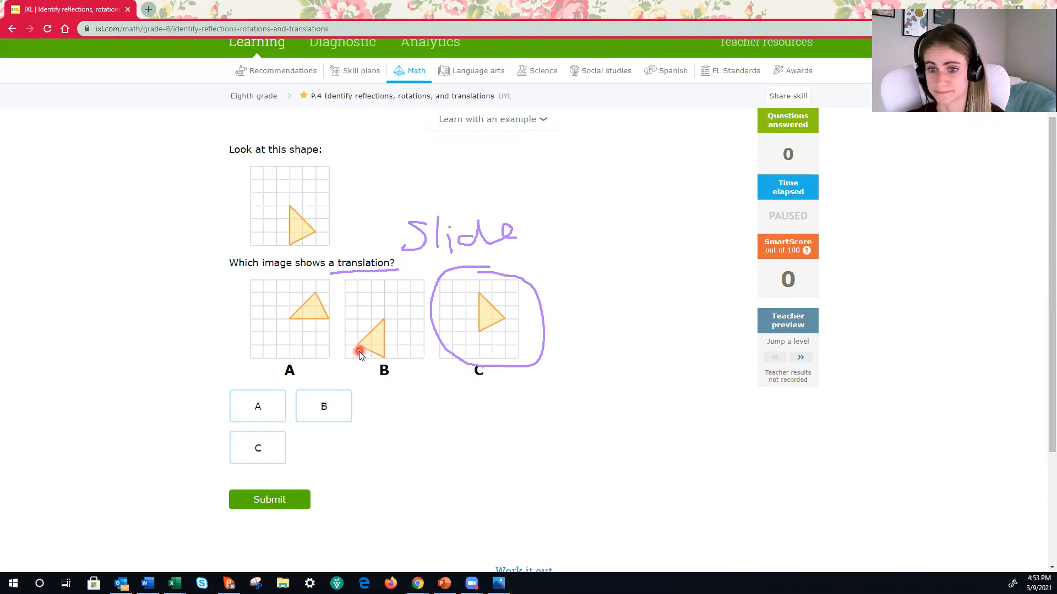
mouse_move(498, 348)
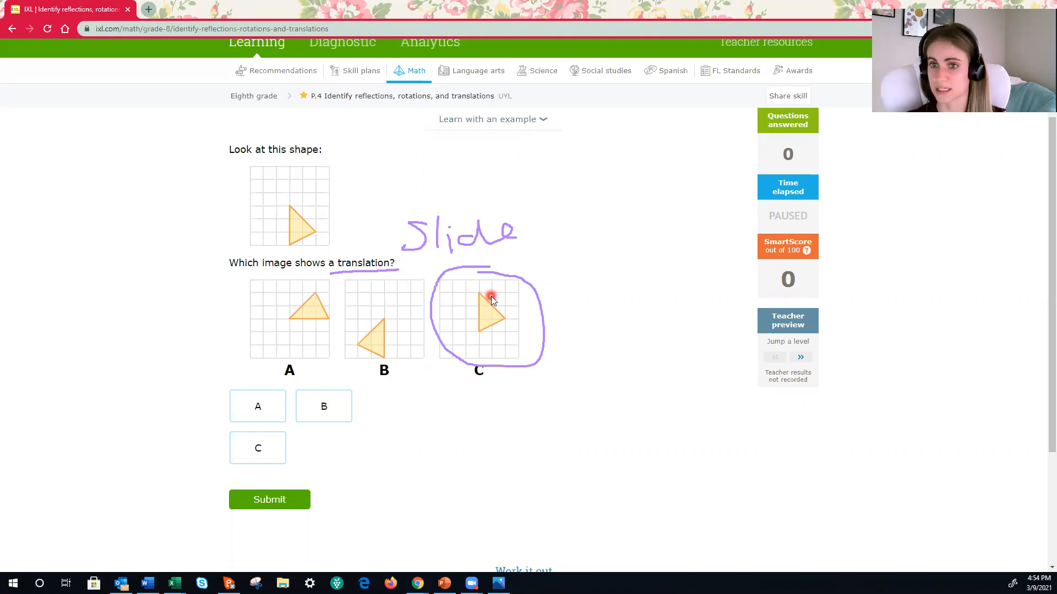
Choose image C as the translated shape and submit the answer
left_click(257, 448)
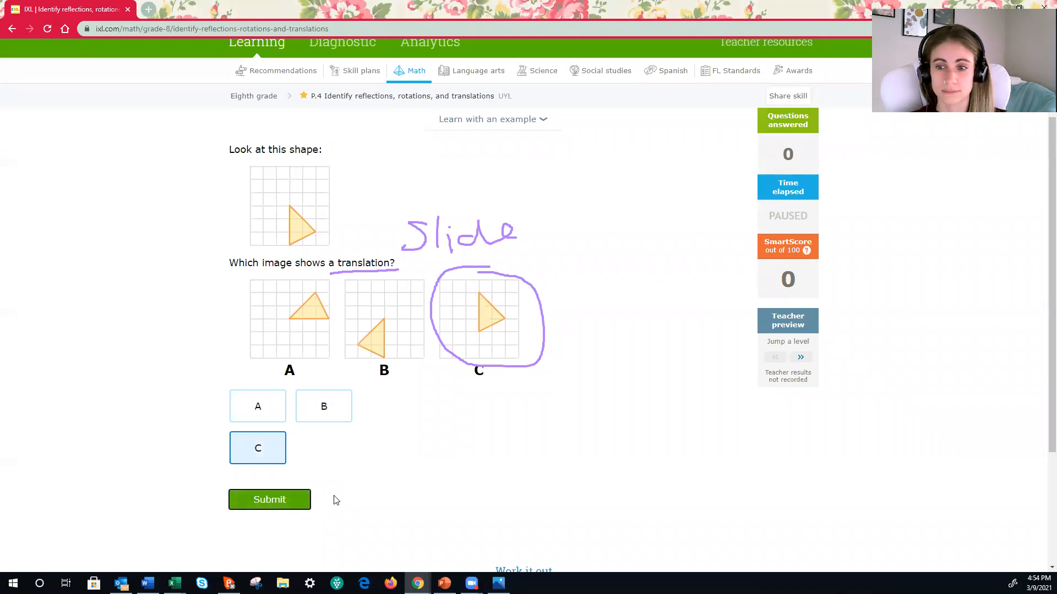
left_click(268, 499)
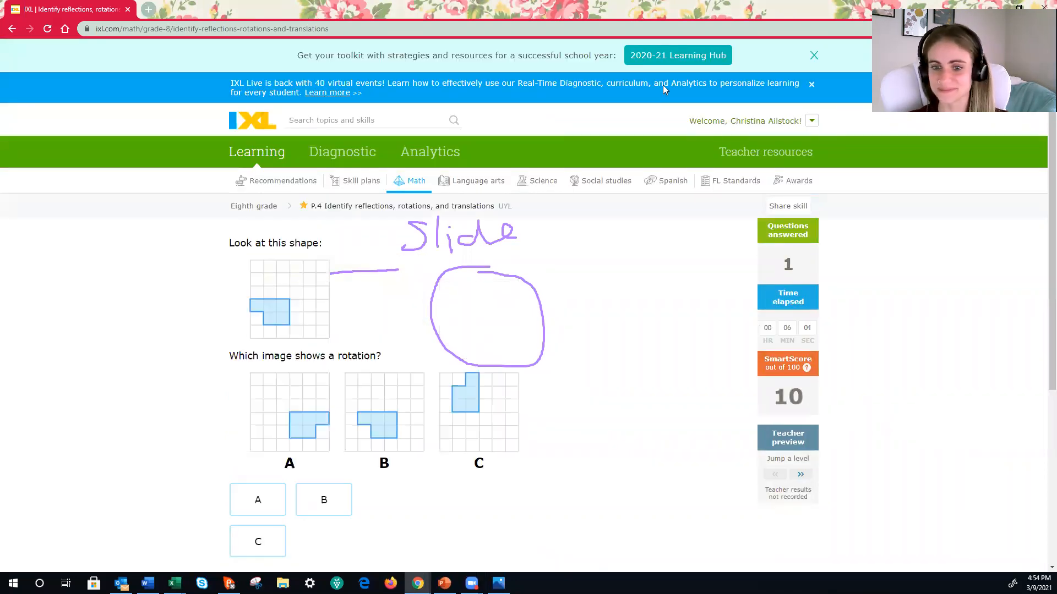
Choose image C as the rotated shape and submit the answer
scroll("down", 3)
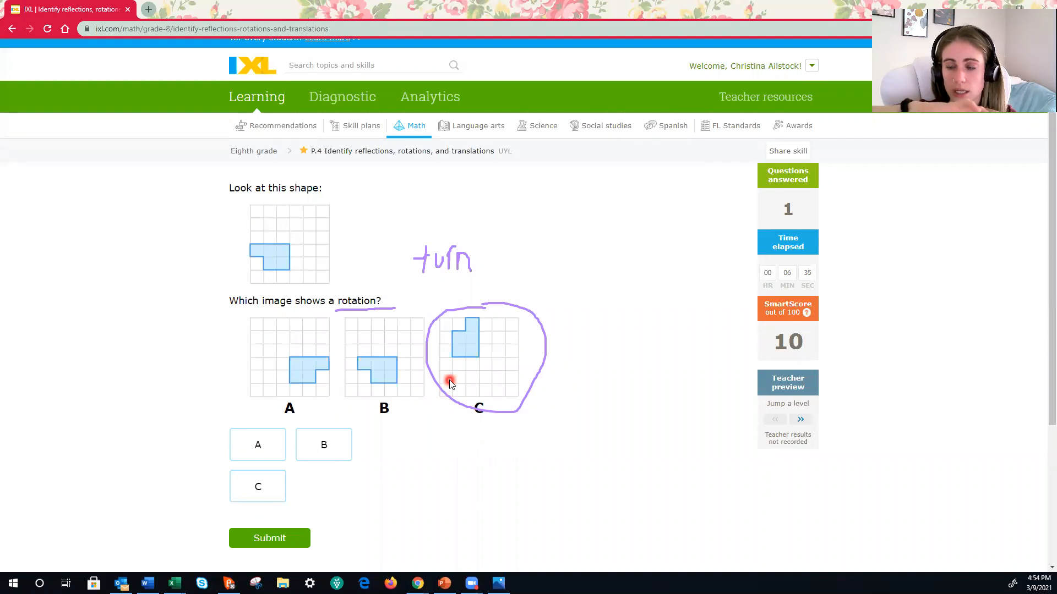
mouse_move(441, 378)
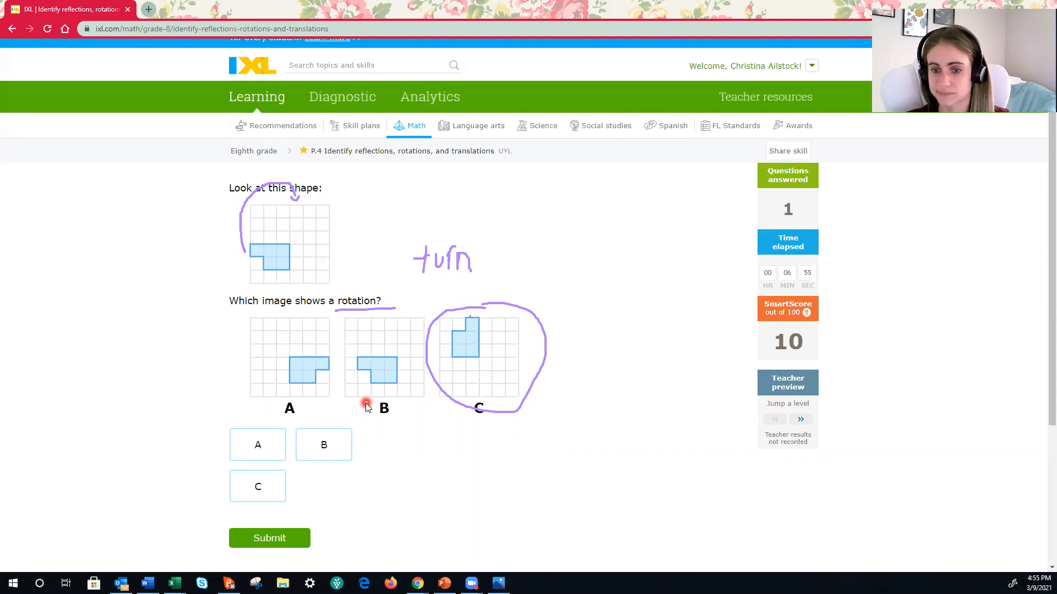
mouse_move(277, 384)
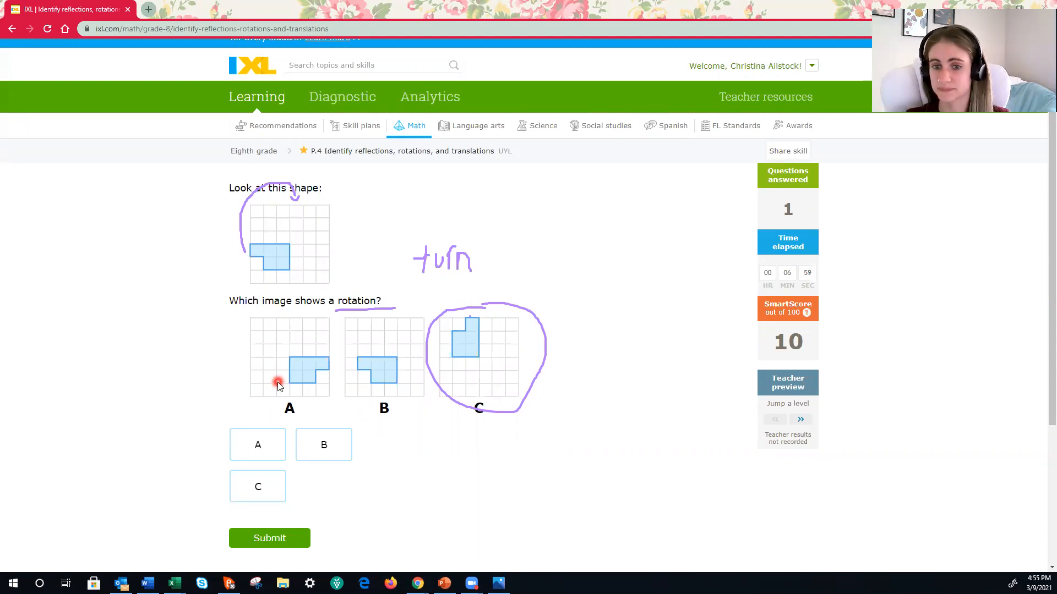
mouse_move(407, 383)
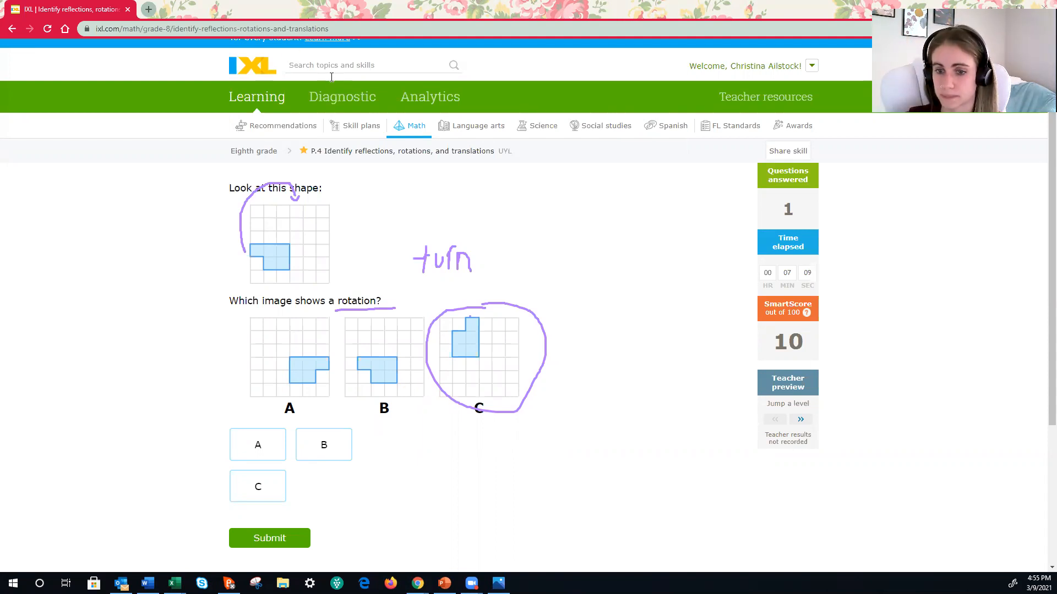
left_click(257, 485)
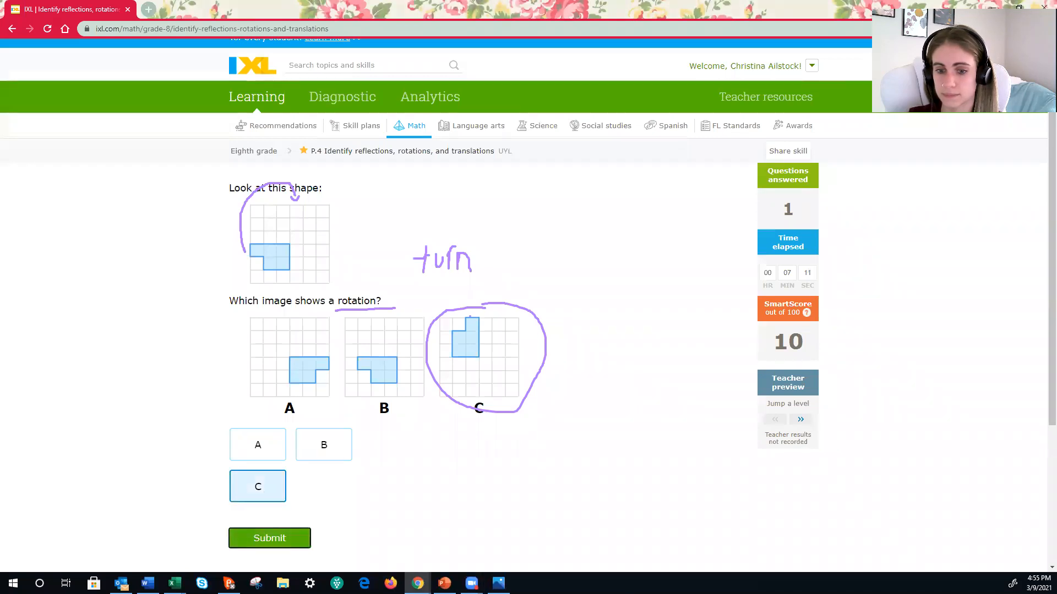
left_click(269, 538)
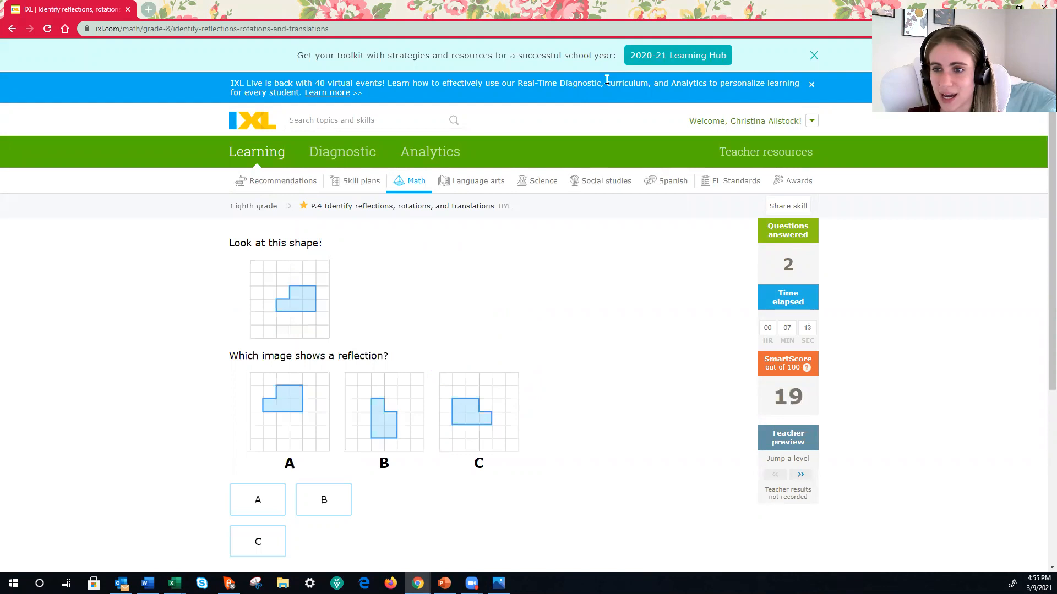
mouse_move(431, 89)
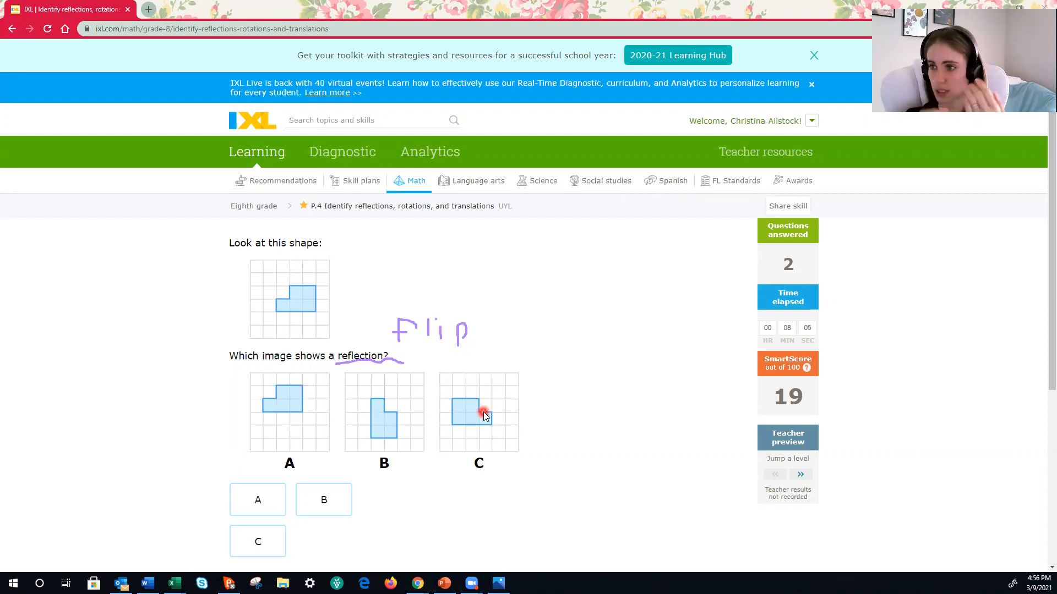
mouse_move(597, 334)
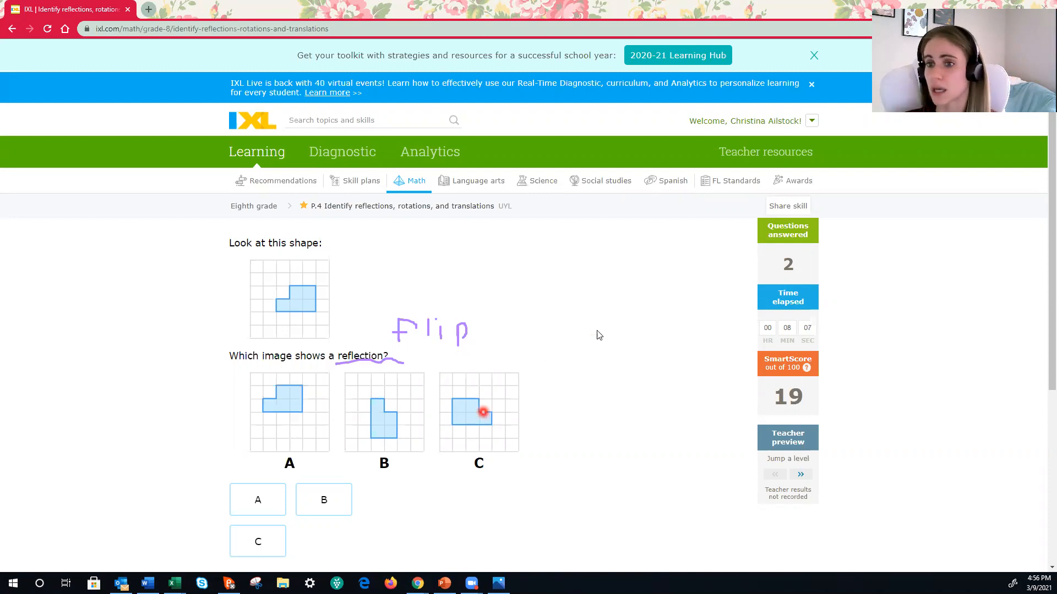
mouse_move(563, 105)
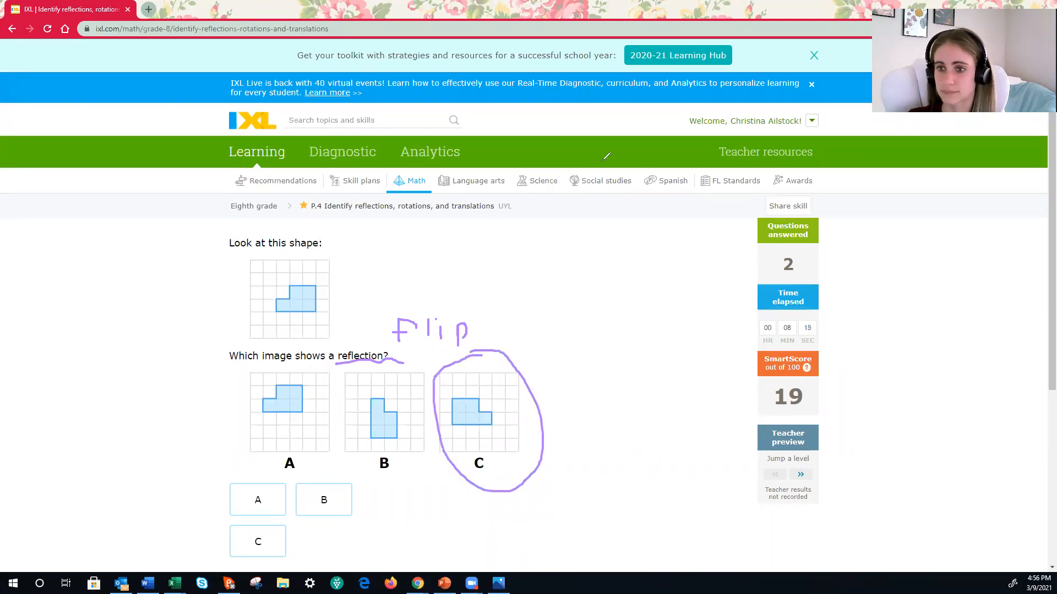
mouse_move(444, 356)
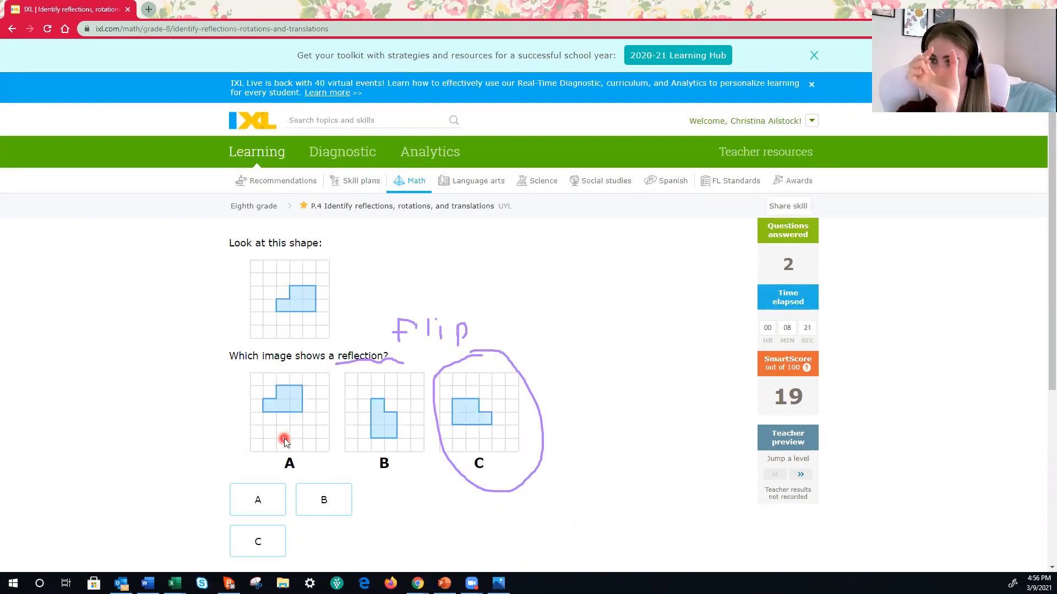
mouse_move(392, 435)
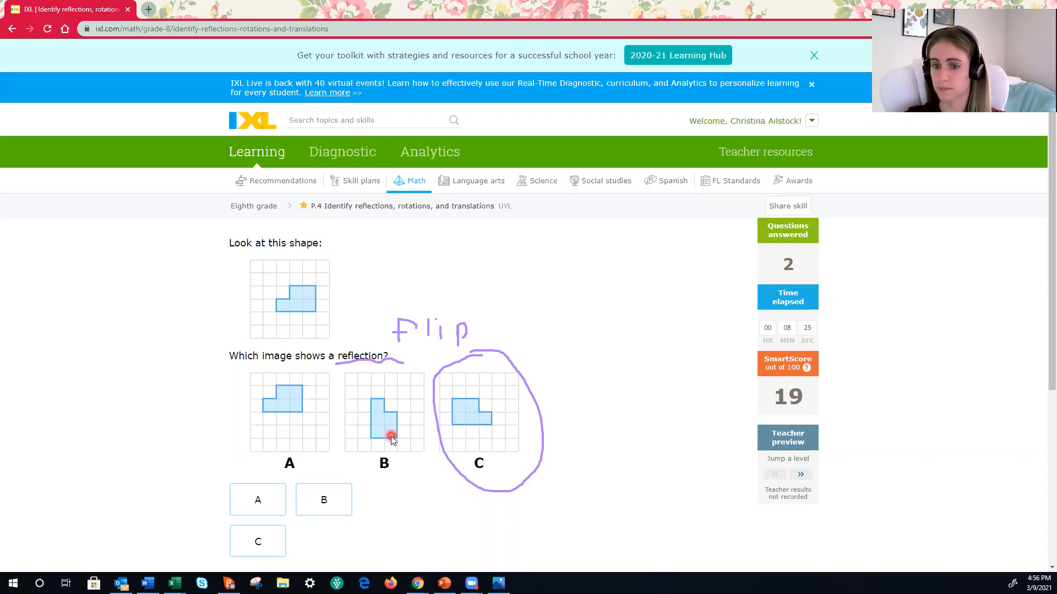
mouse_move(484, 433)
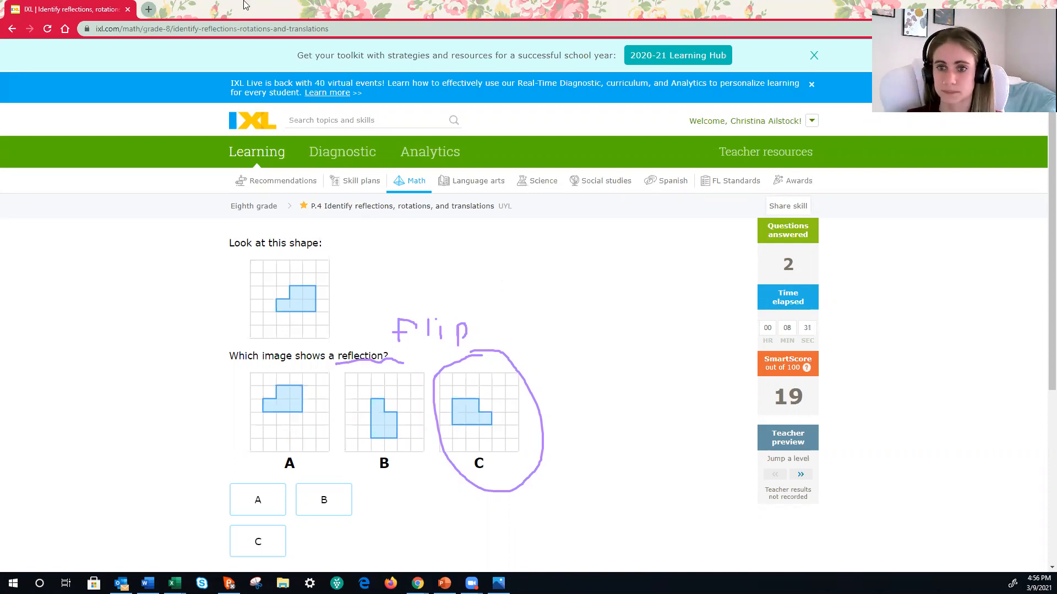
Choose image C as the reflected shape
left_click(258, 541)
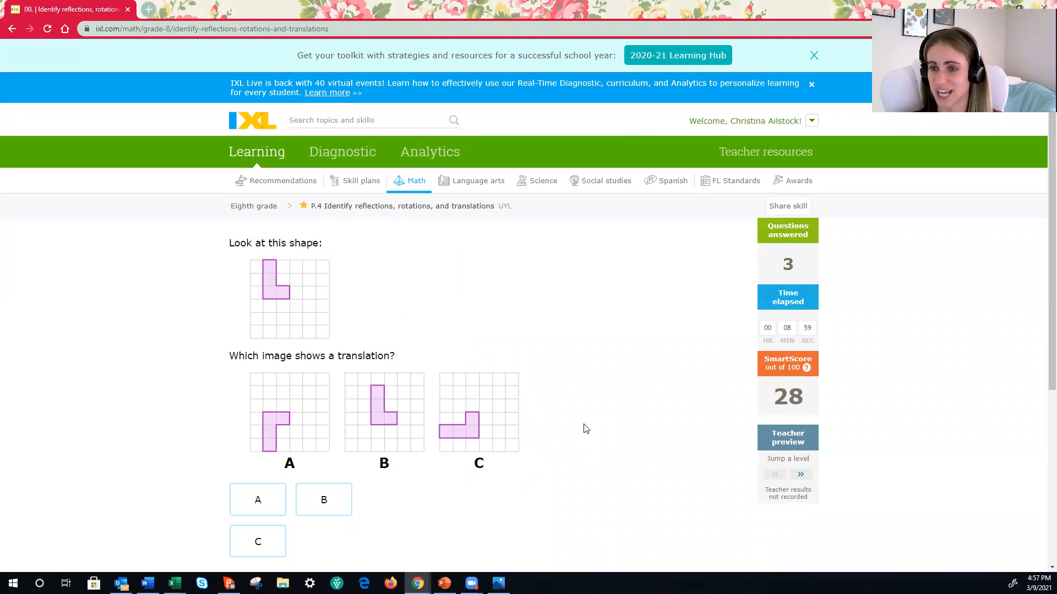
mouse_move(571, 111)
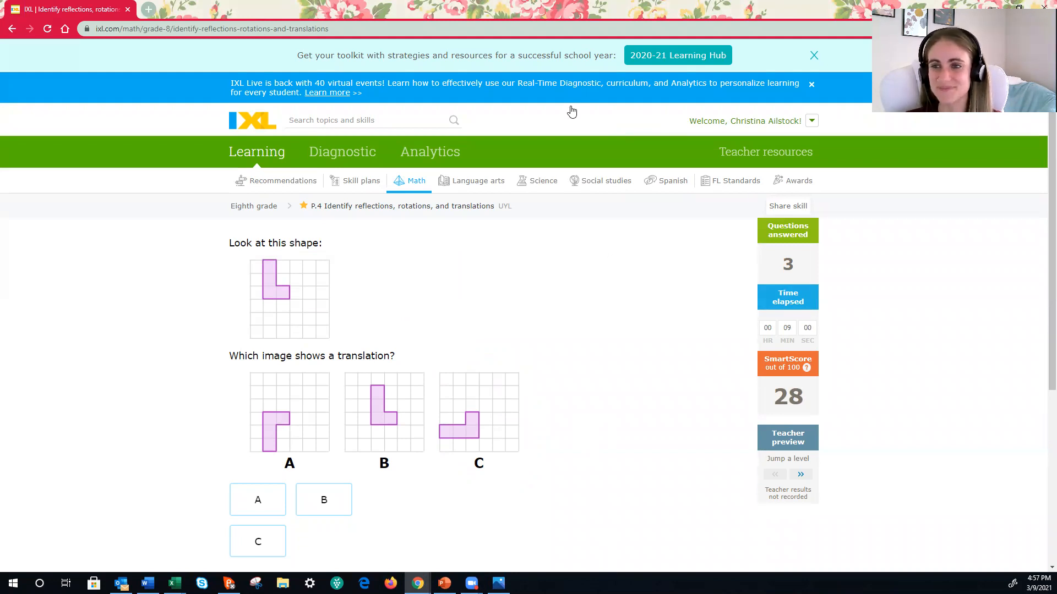